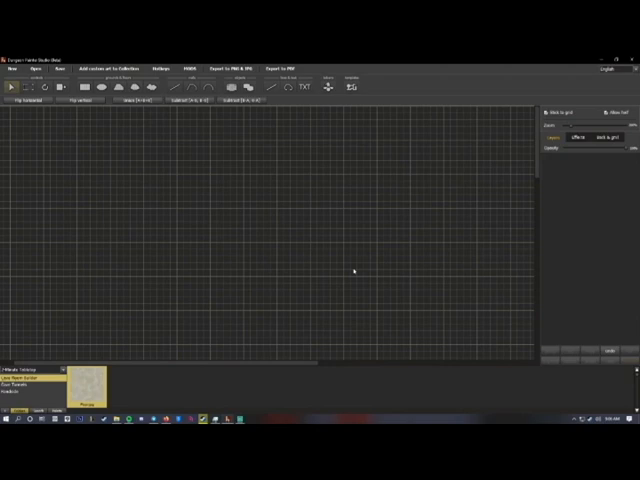
pyautogui.moveTo(296, 251)
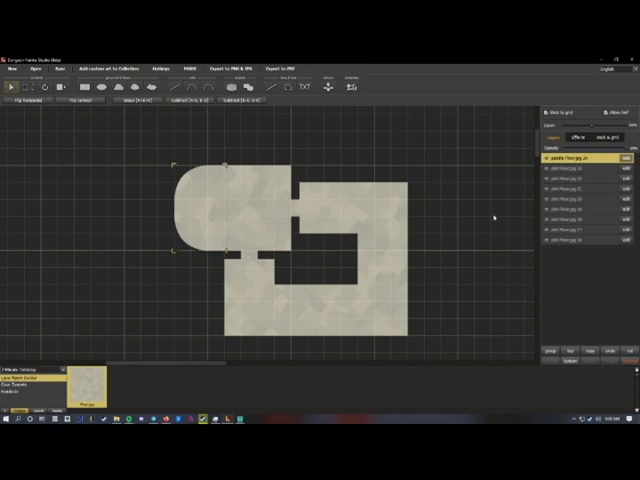
pyautogui.moveTo(494, 214)
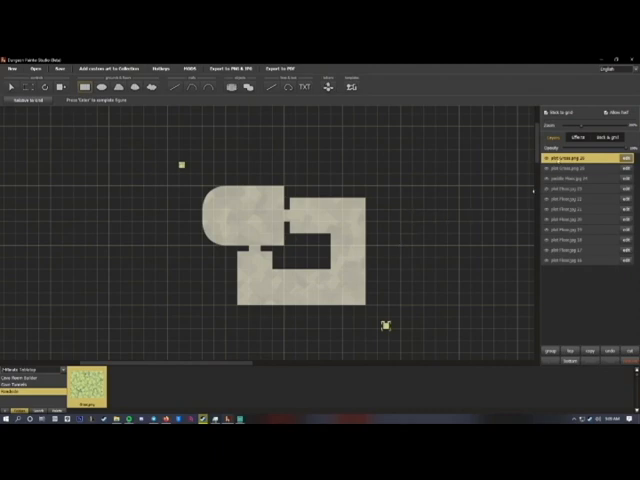
# Step: Place small floor-tile boundary markers at the map's top-left and bottom-right corners
pyautogui.click(580, 178)
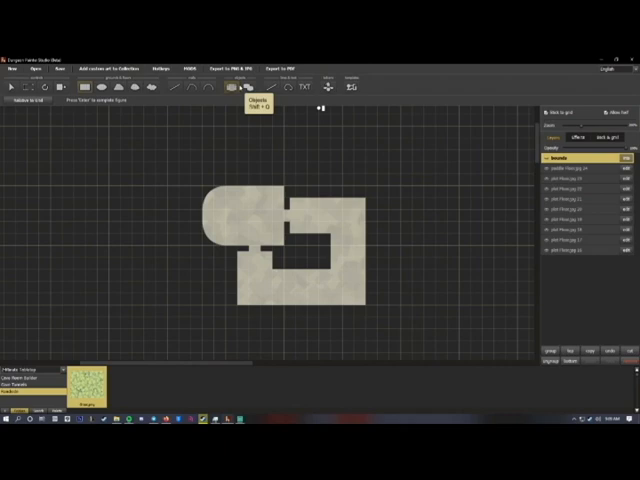
pyautogui.moveTo(228, 68)
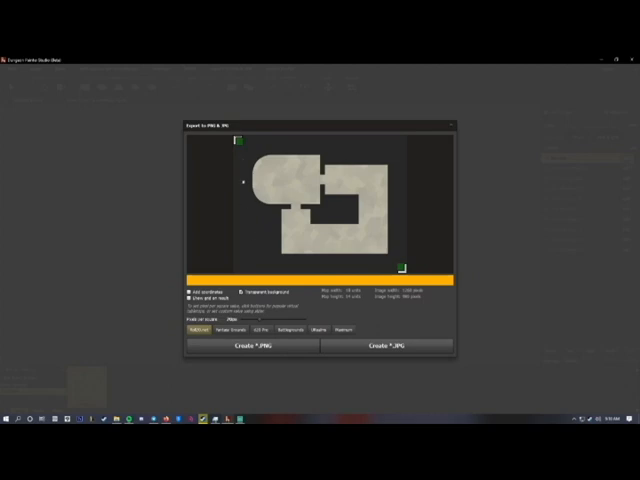
pyautogui.moveTo(277, 188)
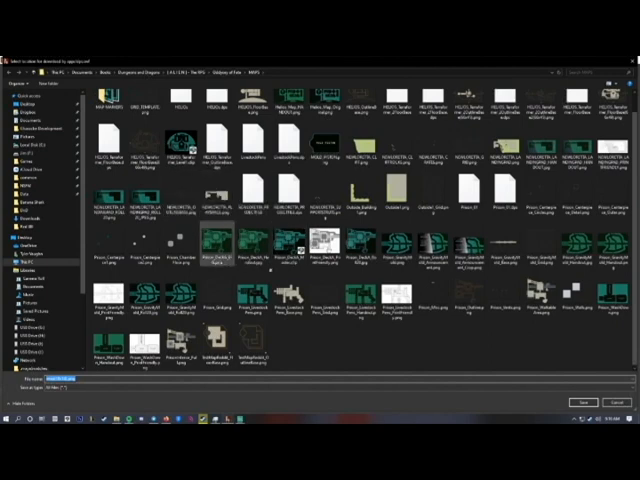
# Step: Save the exported PNG map image into the MAPS folder
pyautogui.click(214, 252)
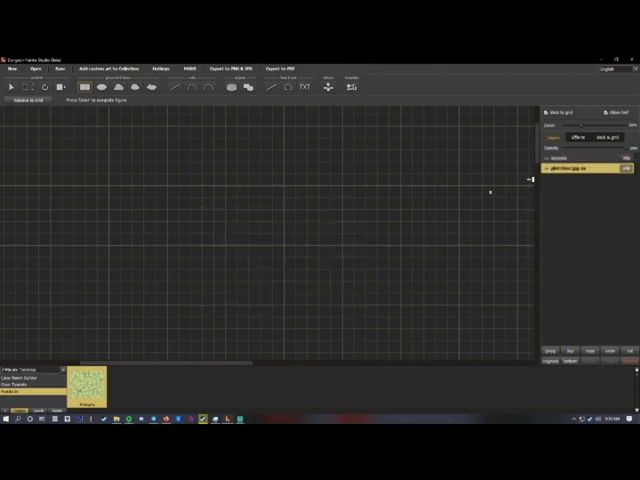
# Step: Reopen Export to PNG & JPG, previewing only the empty corner-marker bounds
pyautogui.click(230, 68)
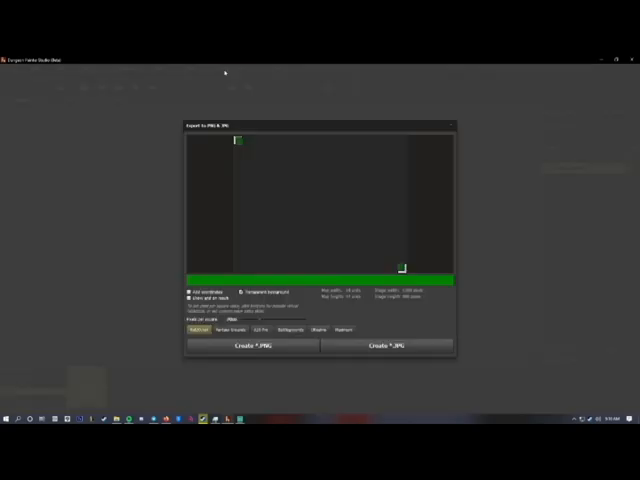